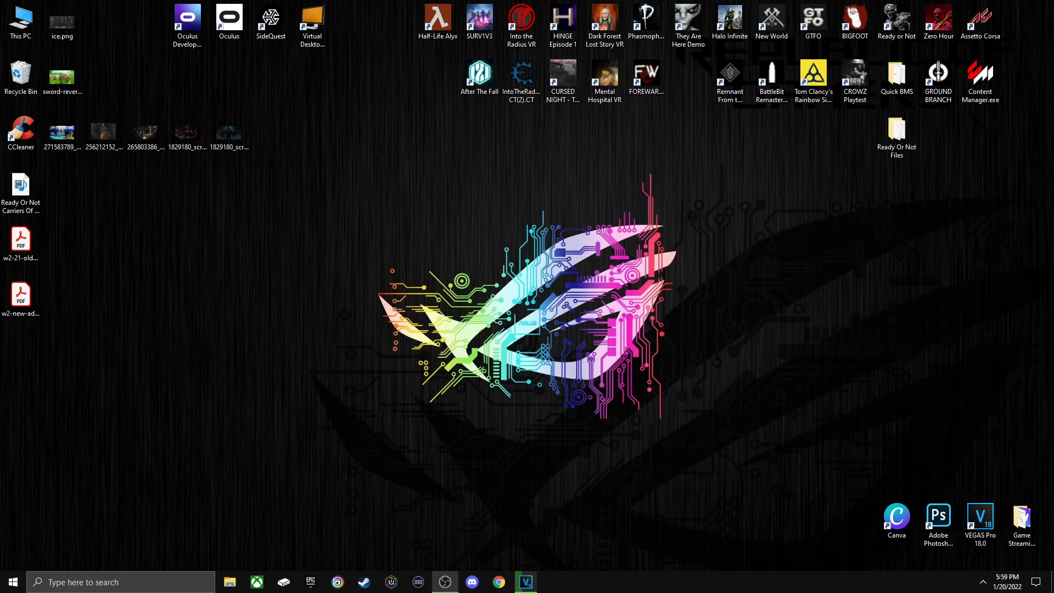
- Start the Virtual Desktop Streamer on the PC and launch SteamVR from the headset menu
click(311, 25)
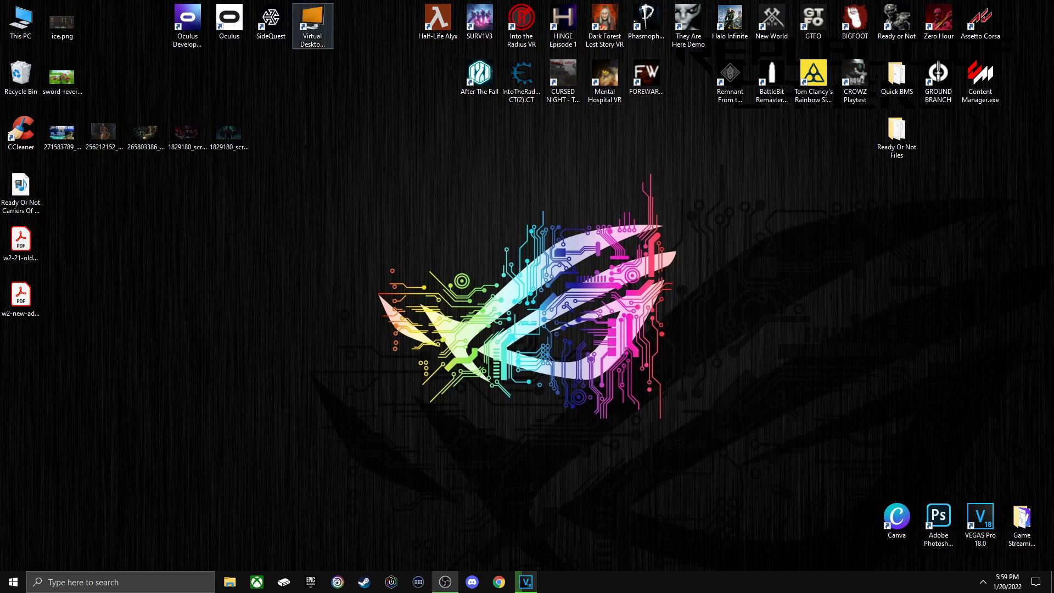
click(312, 24)
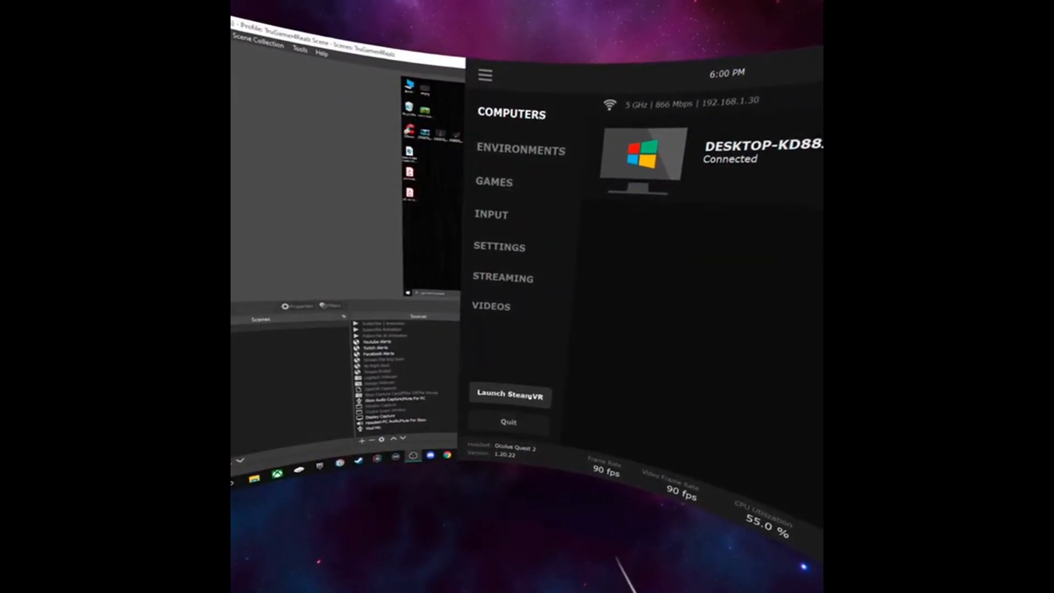
click(509, 394)
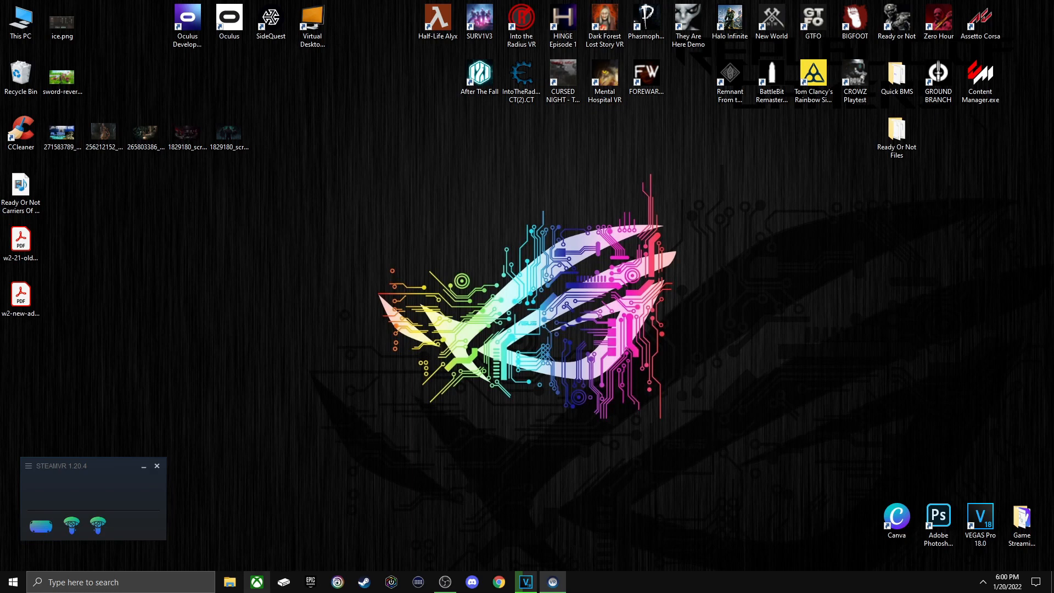
- From the HITMAN 3 page, choose the HITMAN Trilogy edition and play it through Game Pass
click(257, 582)
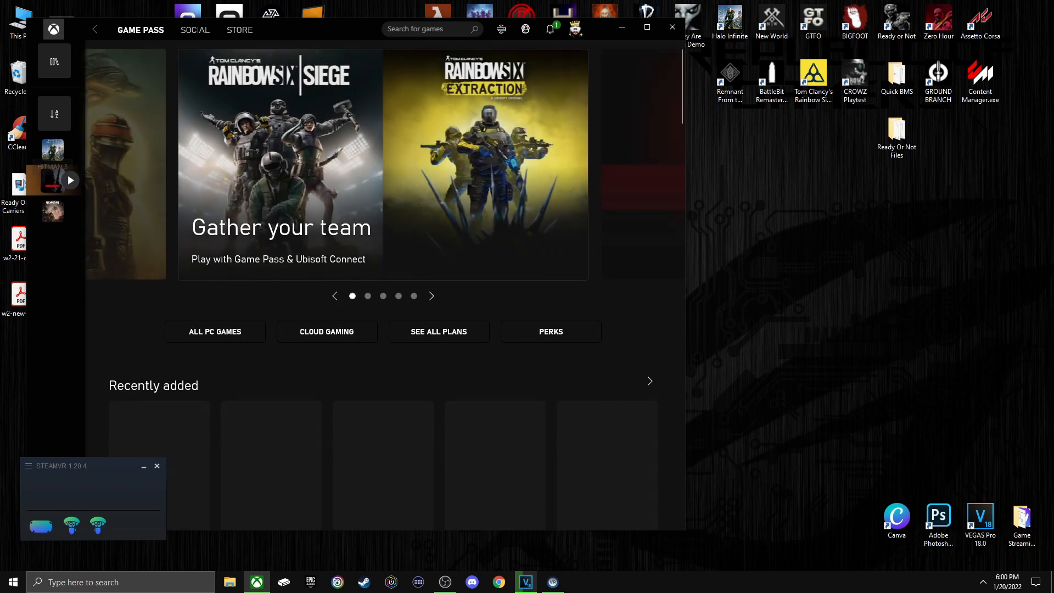
click(53, 180)
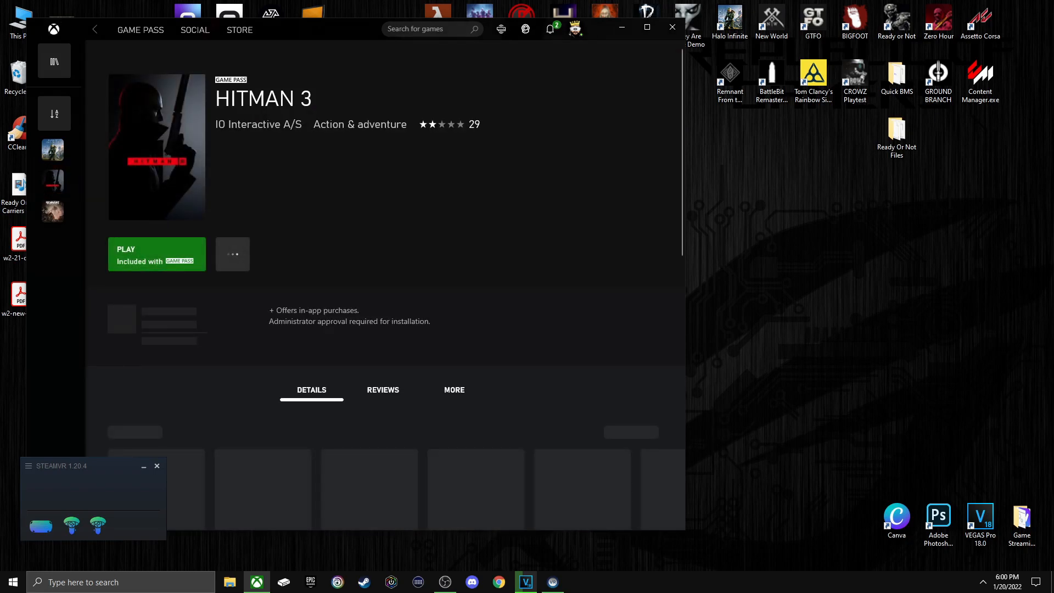
click(380, 254)
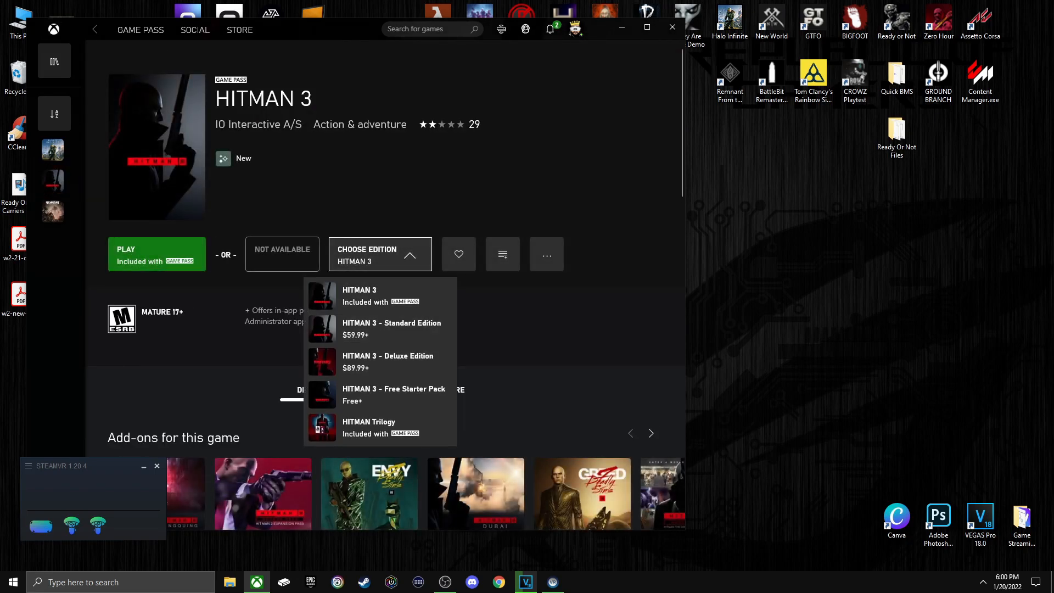
click(368, 427)
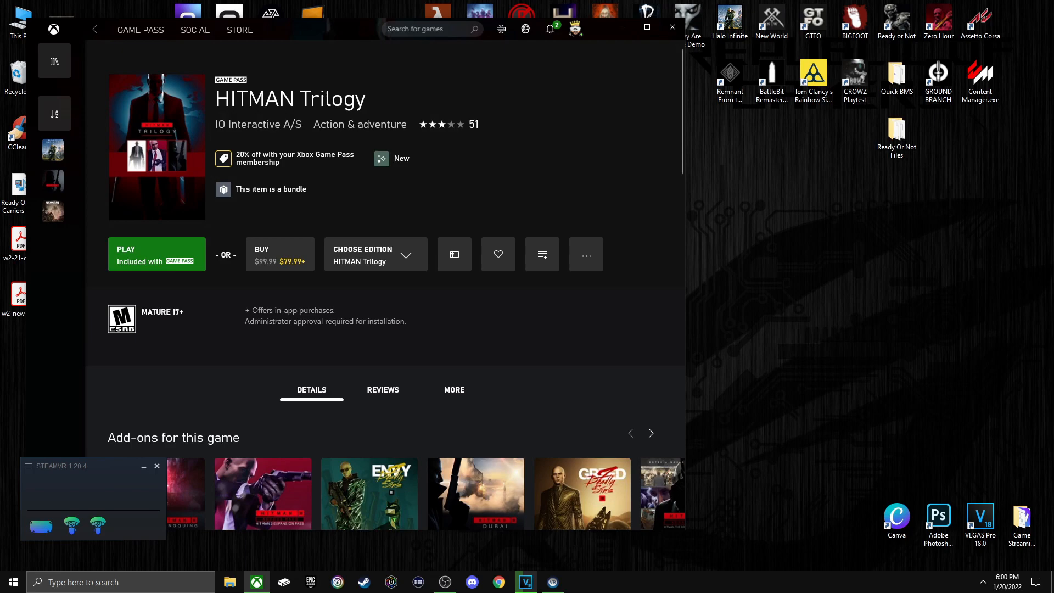
click(156, 254)
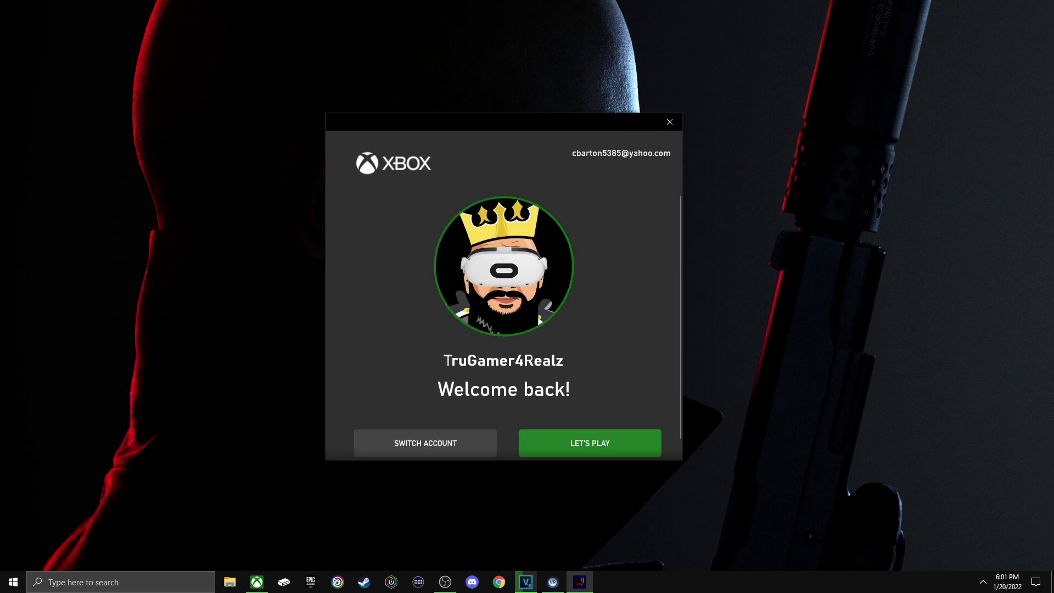
- Accept the signed-in Xbox profile with Let's Play and load into the main menu
click(589, 443)
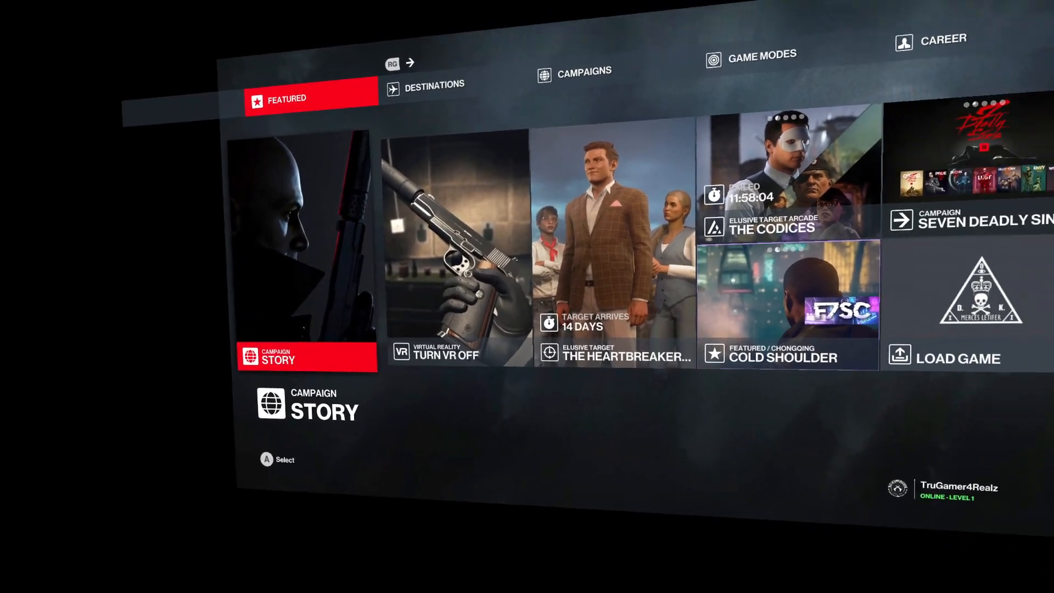
scroll(right, 3)
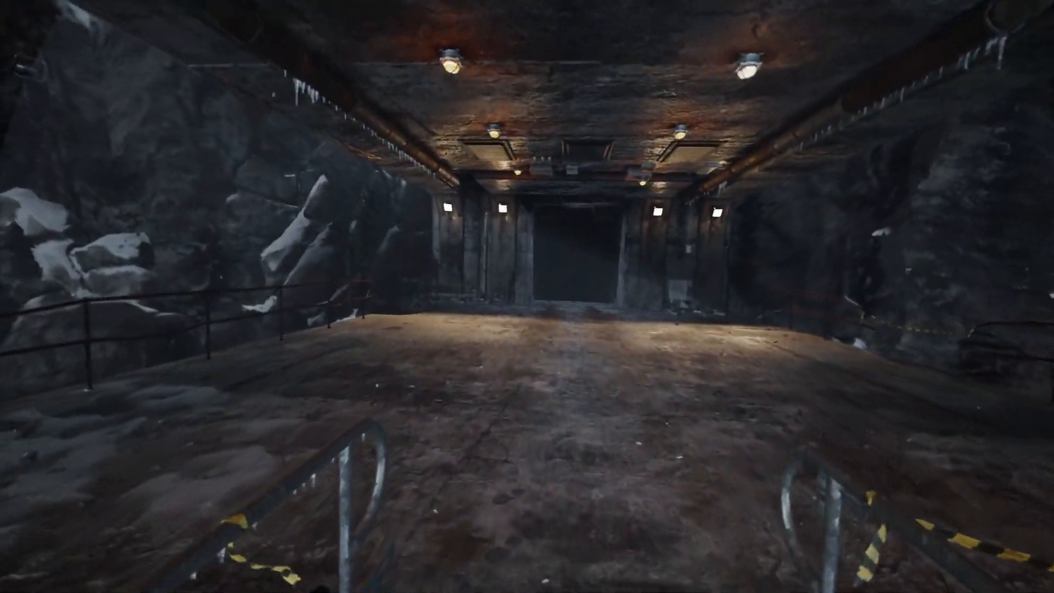
mouse_move(527, 296)
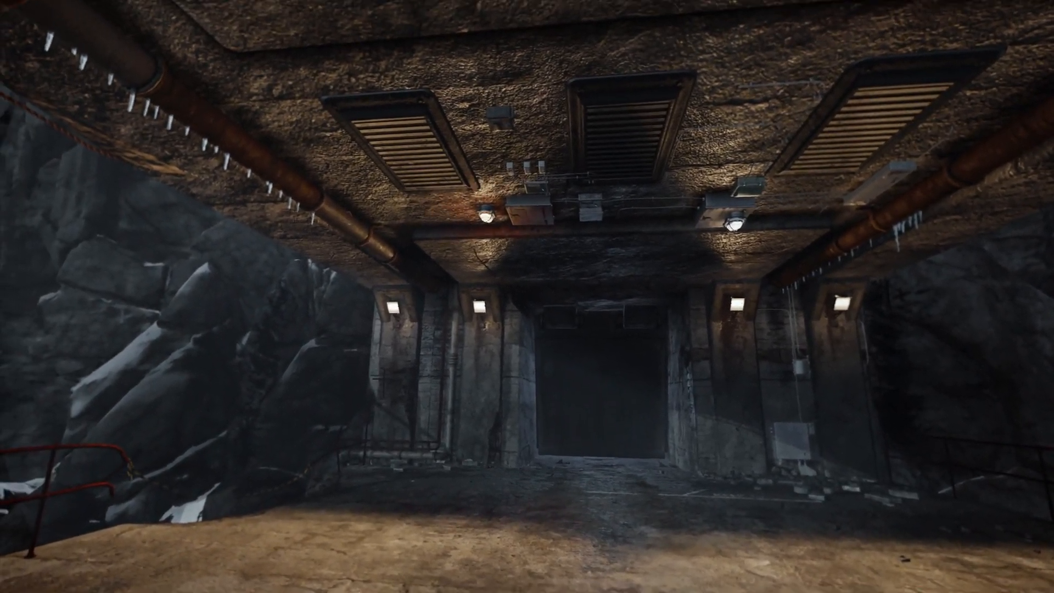